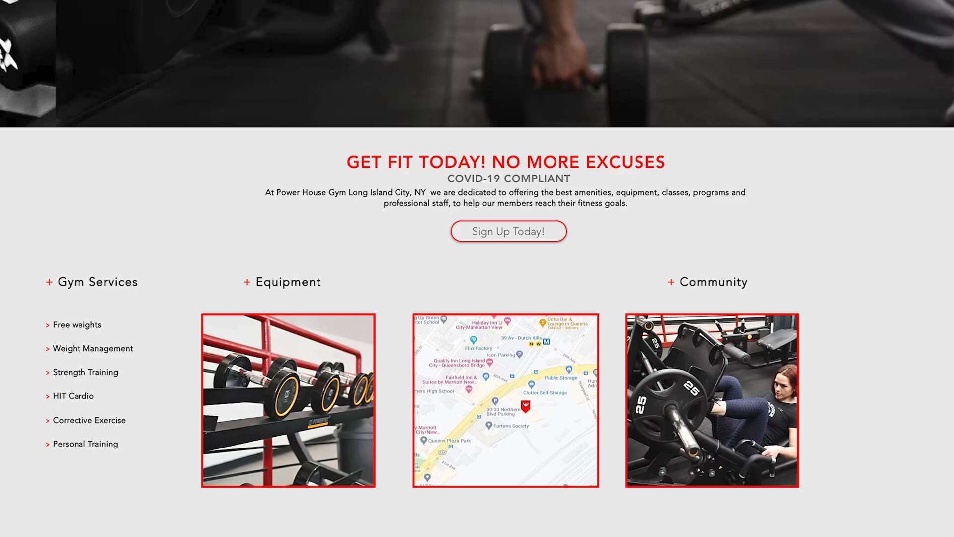
Browse Basic-Fit's 3.2-star reviews, then close its panel and return to the Paris gym results
left_click(508, 231)
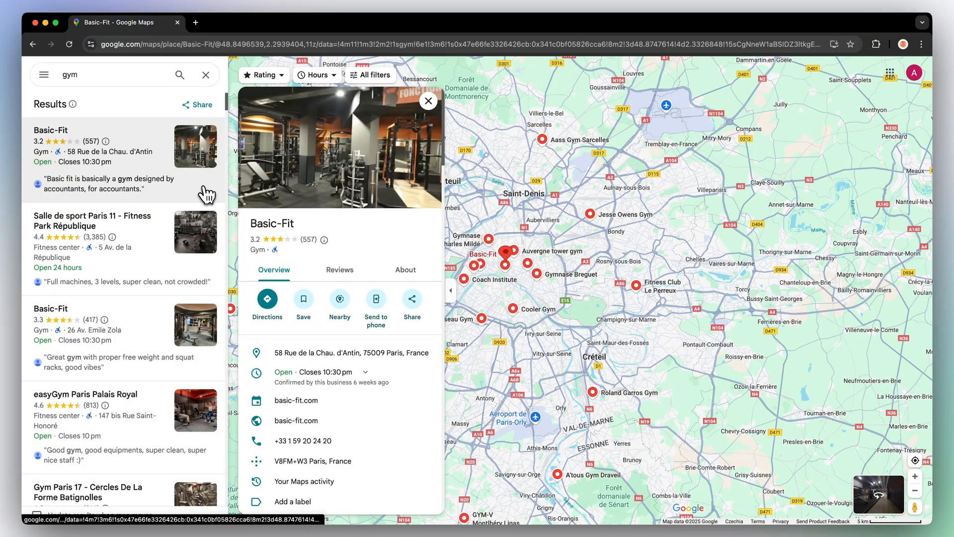
mouse_move(431, 239)
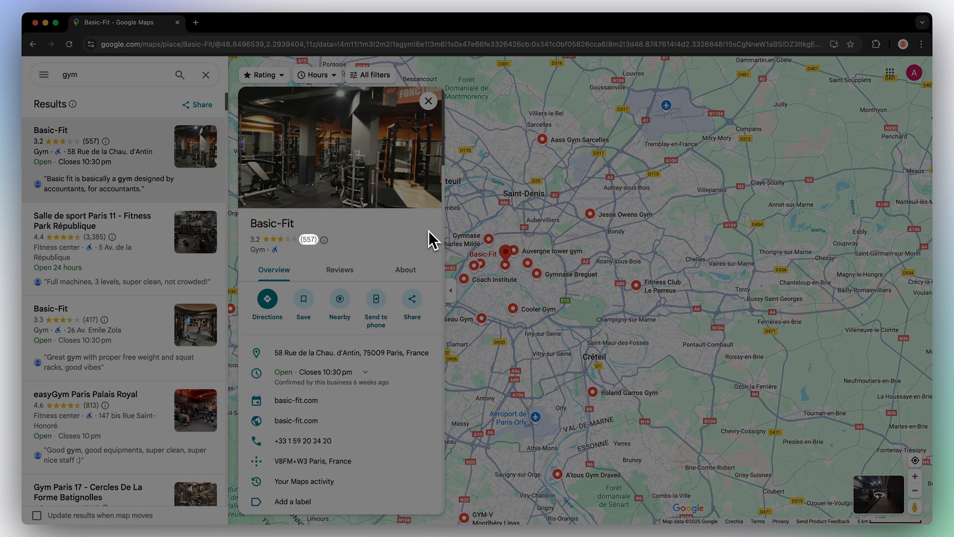
scroll("down", 3)
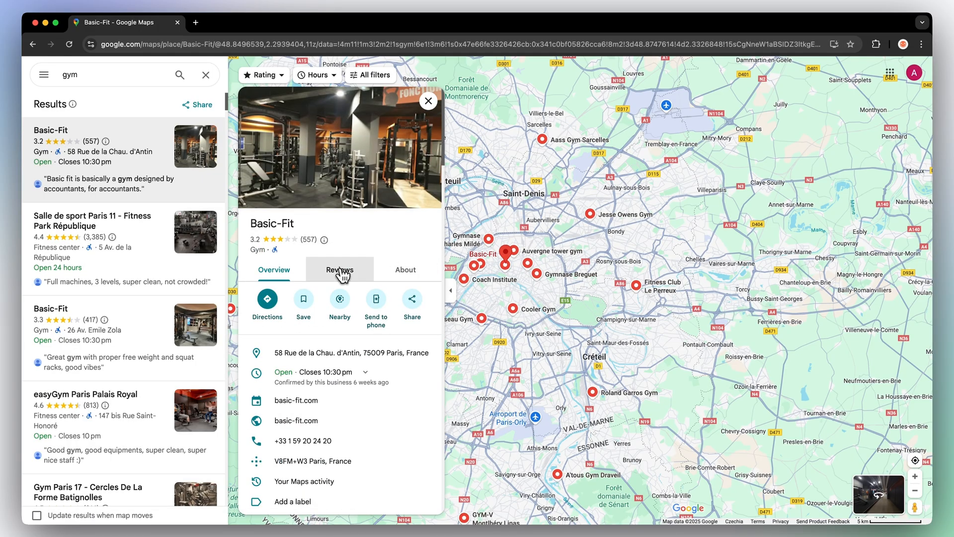
left_click(340, 269)
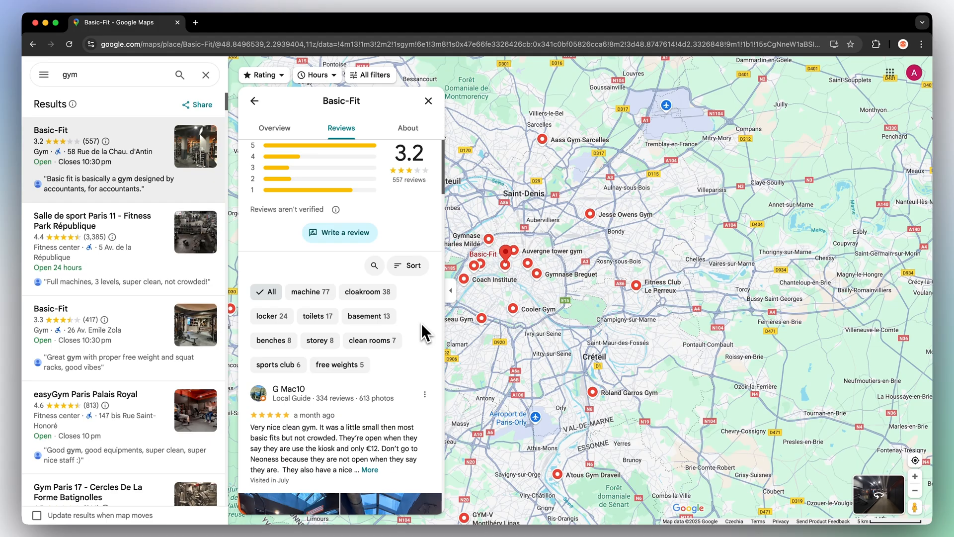
left_click(407, 128)
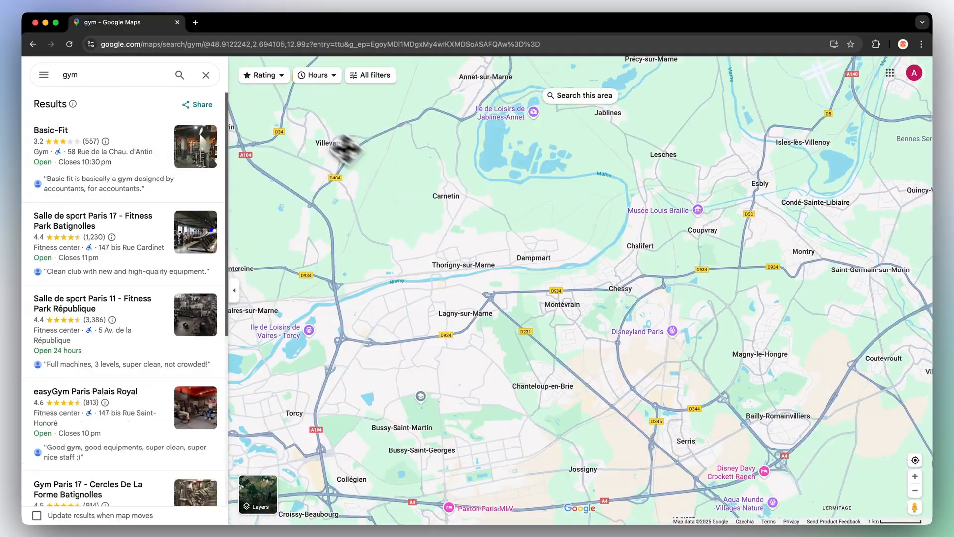
left_click(179, 75)
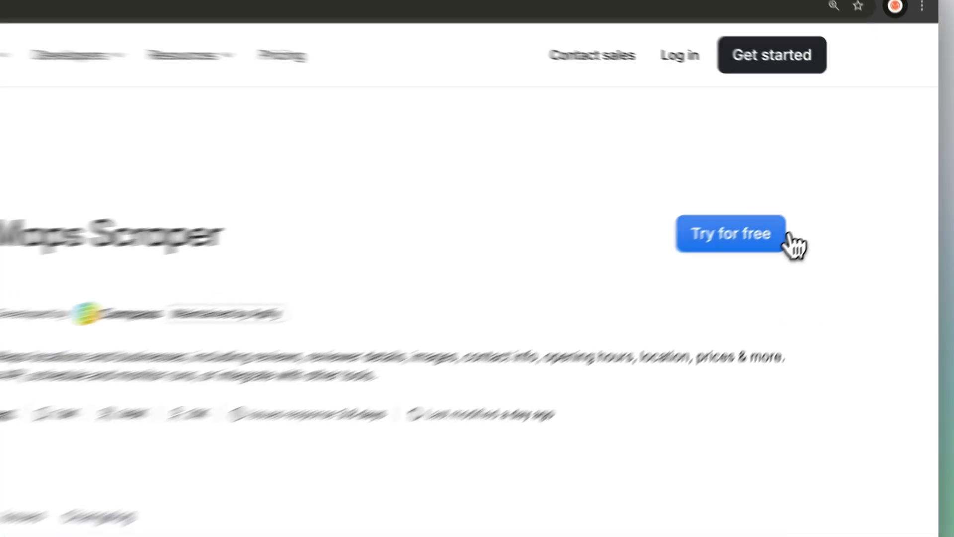
Start Google Maps Scraper with Try for free to open it in Apify Console
left_click(730, 233)
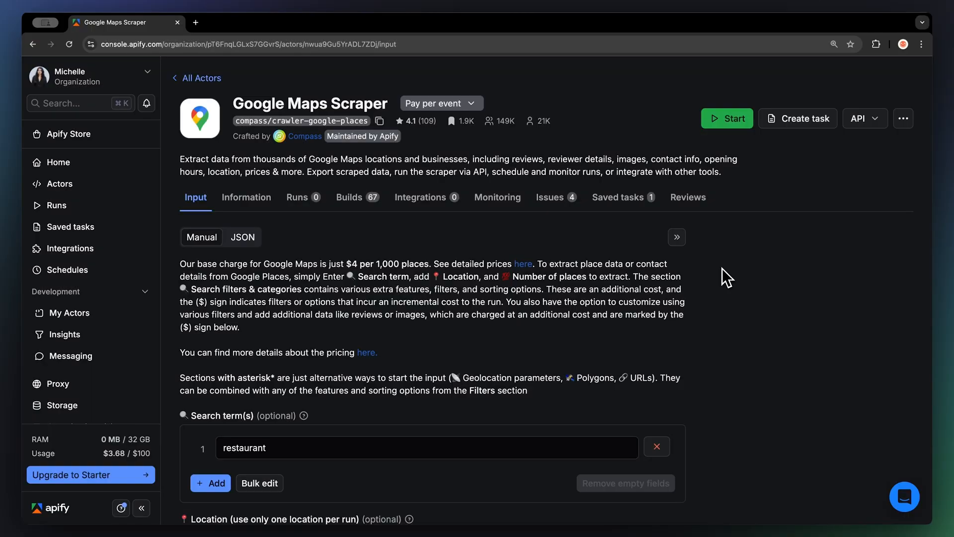
Enter 'Paris, France' as the scraper's location, alongside the 'gym' search term
scroll("down", 3)
type("gym")
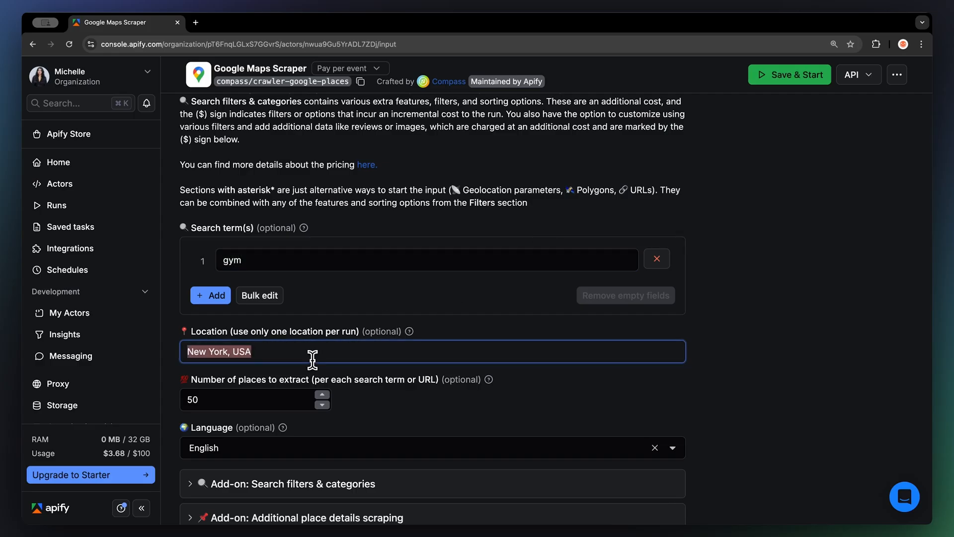
type("Paris, F")
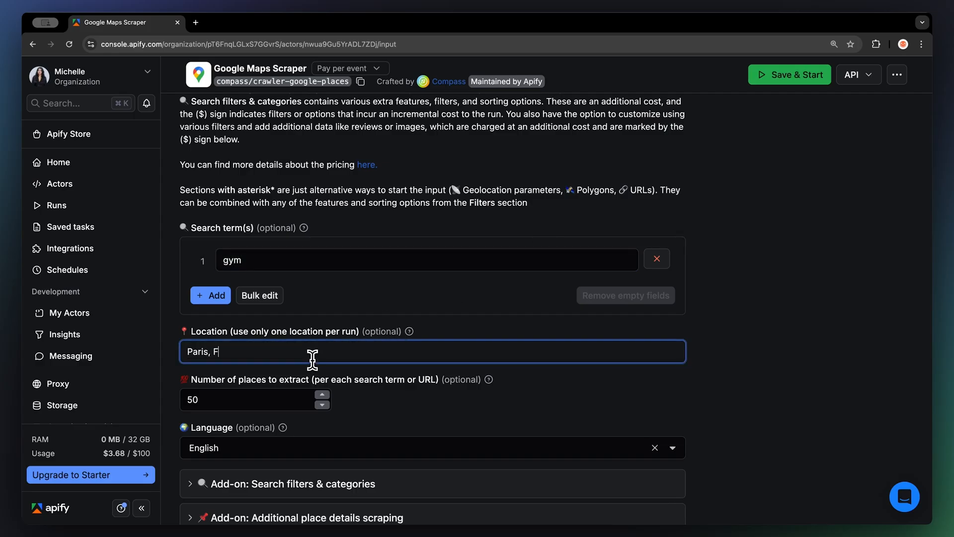
type("rance")
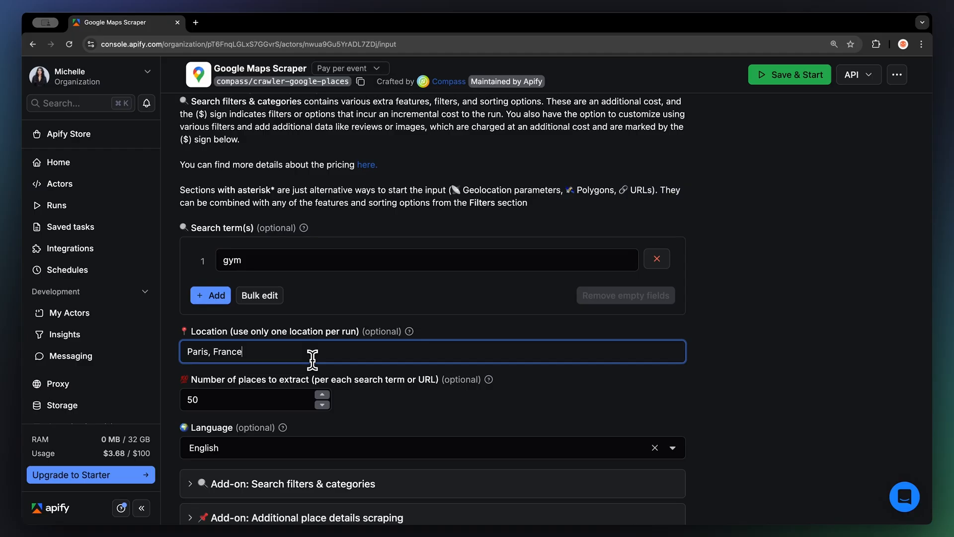
mouse_move(307, 371)
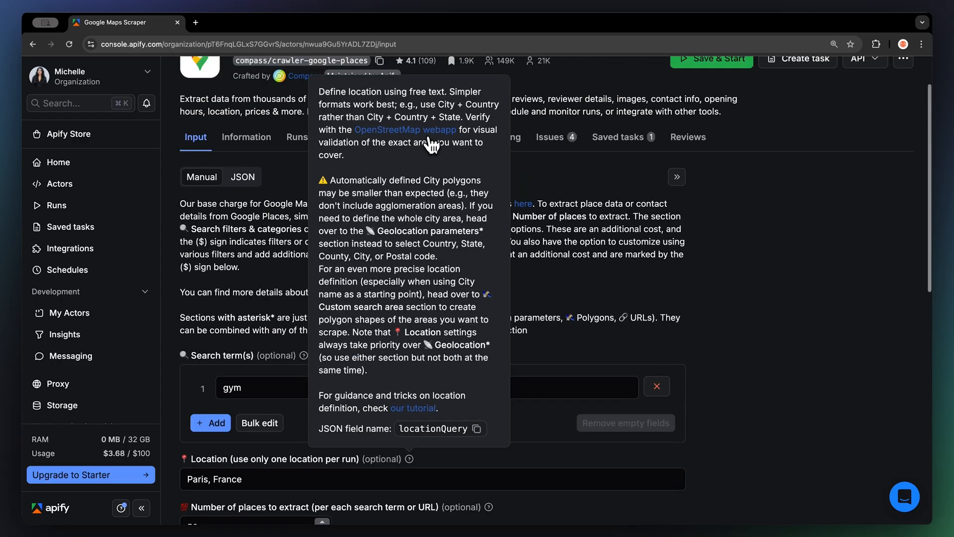
Search 'Paris, France' in Nominatim from the OpenStreetMap link to view its polygon
left_click(405, 129)
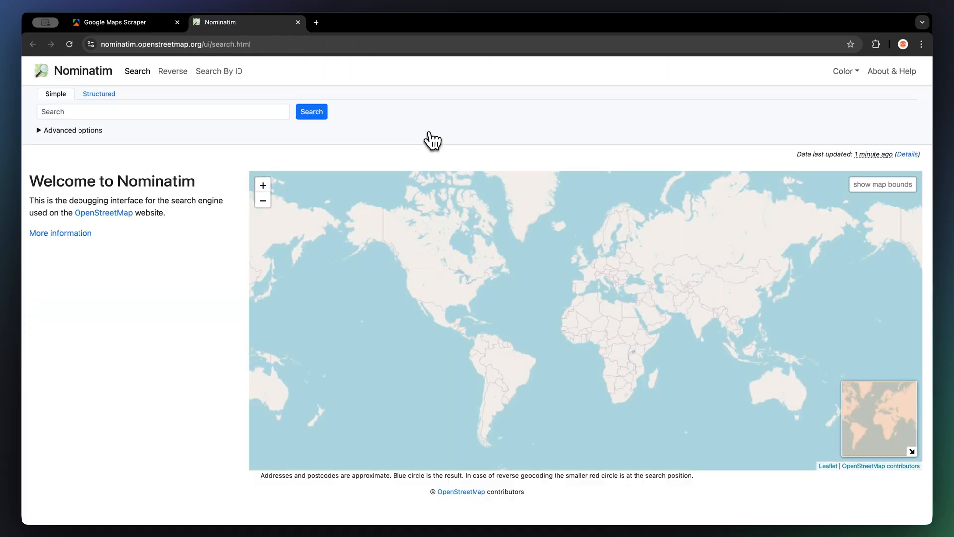
type("Paris, France")
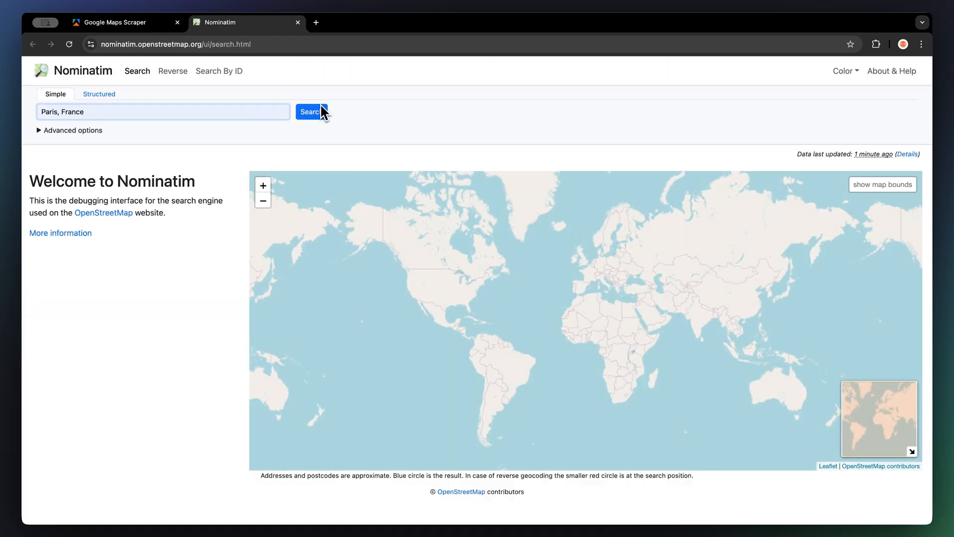
left_click(311, 112)
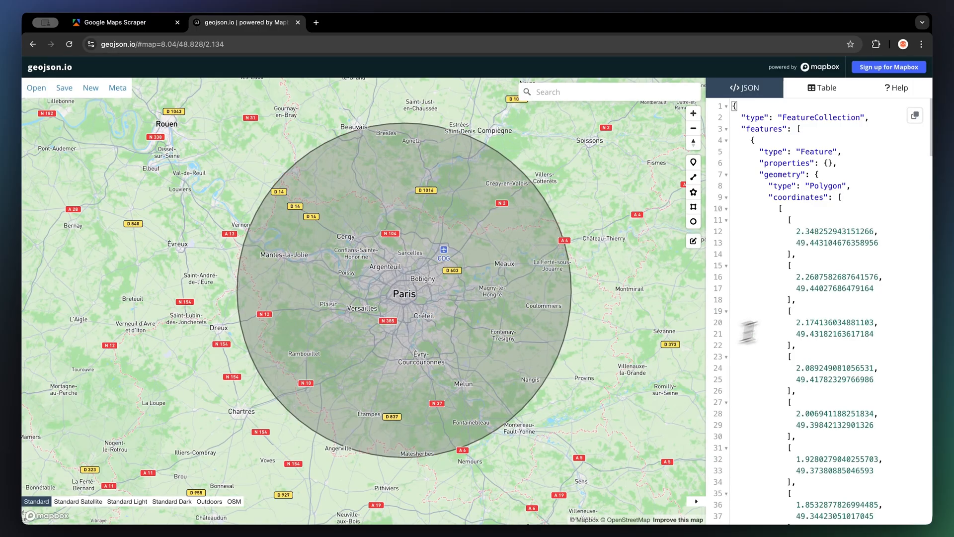
Copy the Paris polygon GeoJSON and return to the scraper form
key("cmd+c")
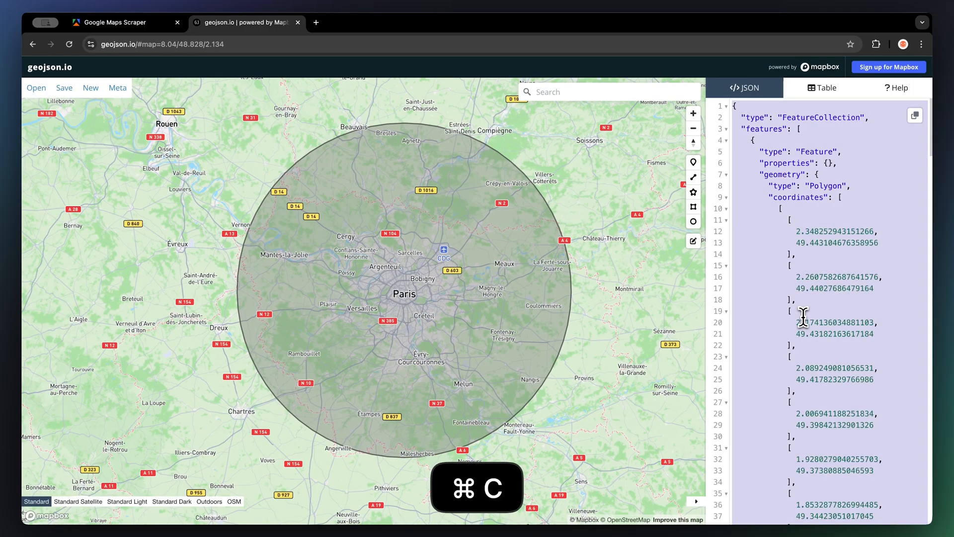
left_click(118, 22)
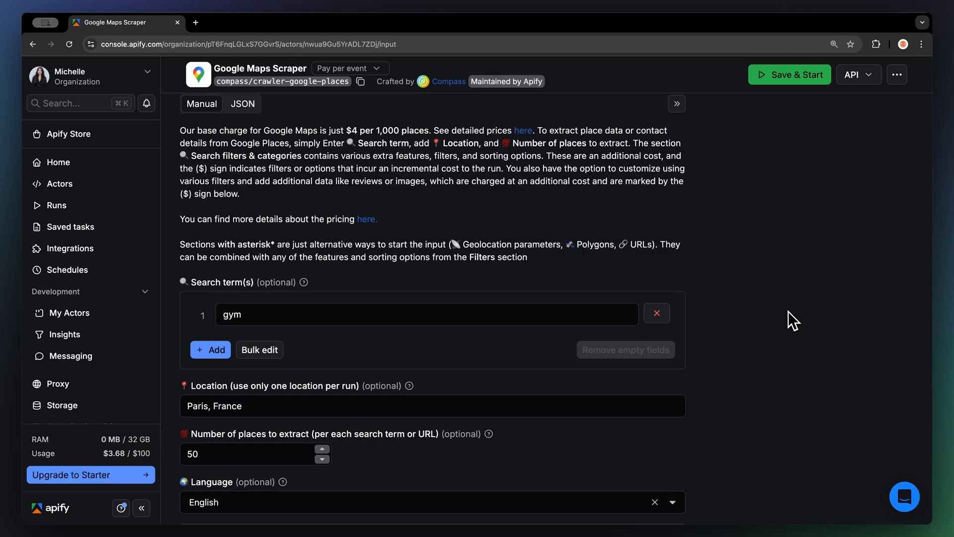
Enable 'Scrape place detail page' under the Additional place details add-on
scroll("down", 3)
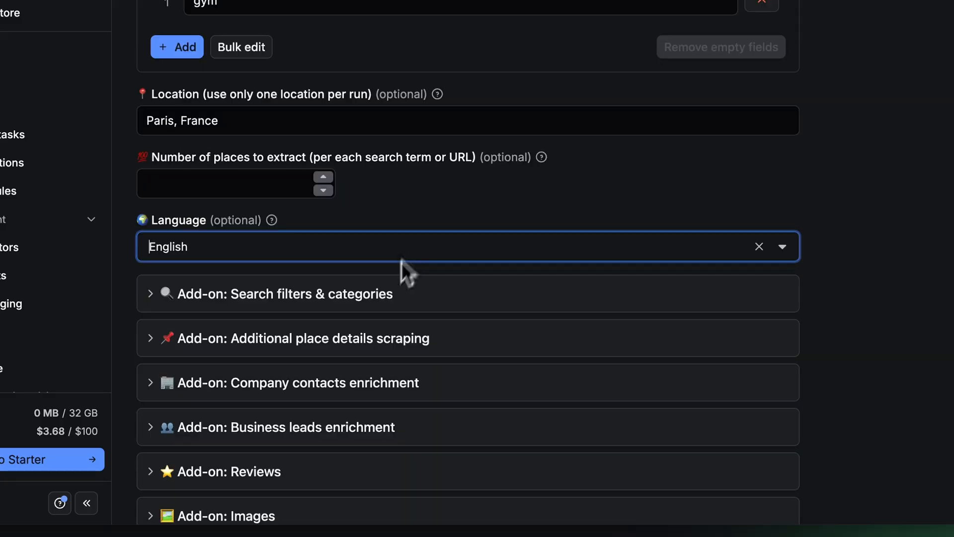
left_click(302, 338)
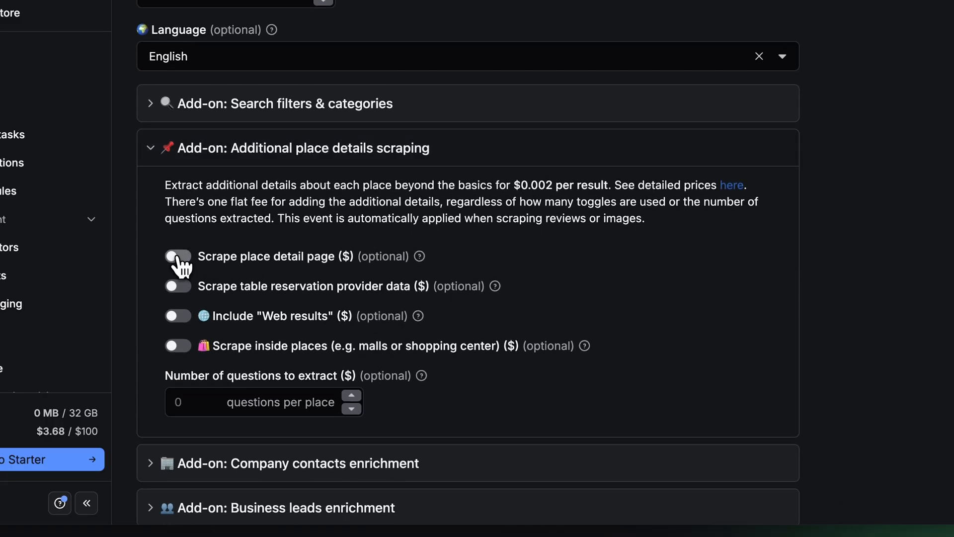
left_click(177, 255)
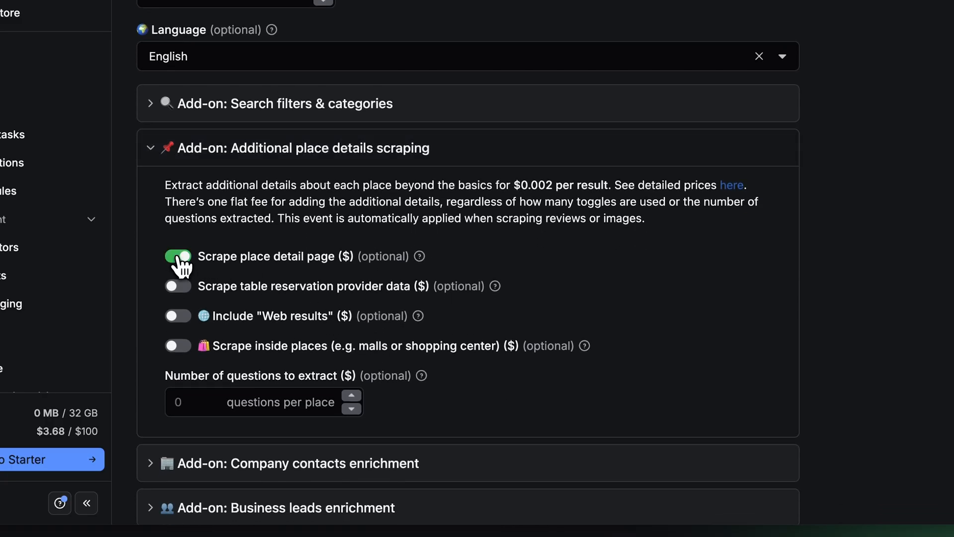
mouse_move(231, 159)
type("1")
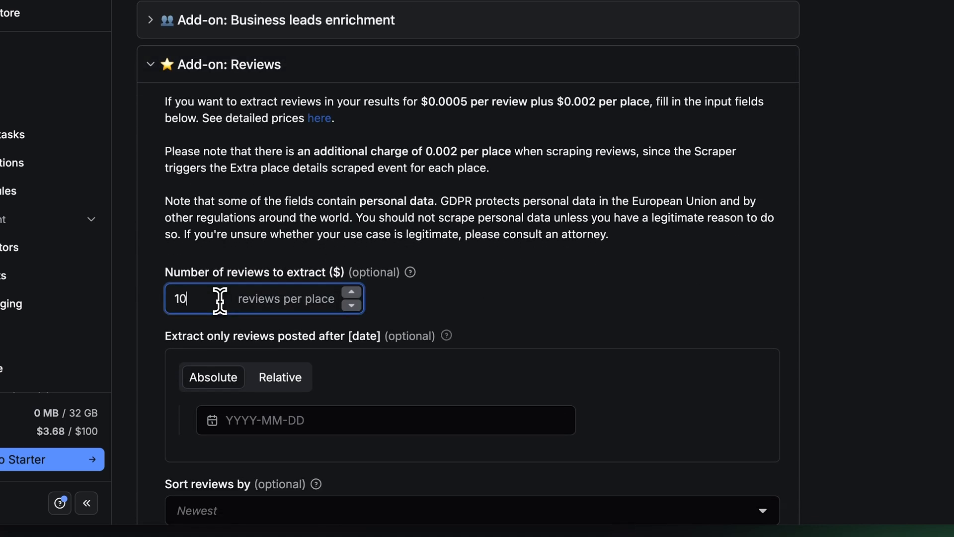
Extract up to 1000 reviews posted after 2024-07-01, then expand the Images add-on settings
type("000")
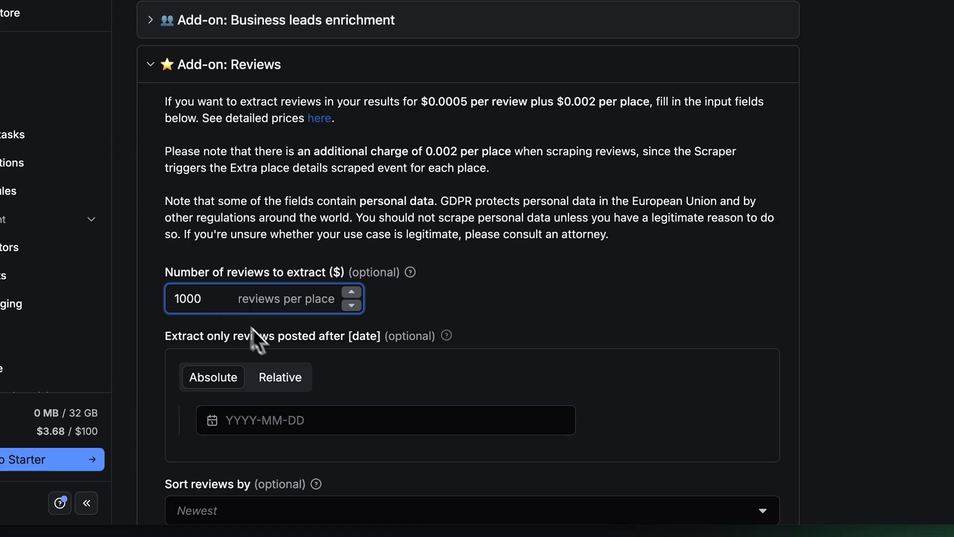
left_click(335, 419)
type("2024-07-01")
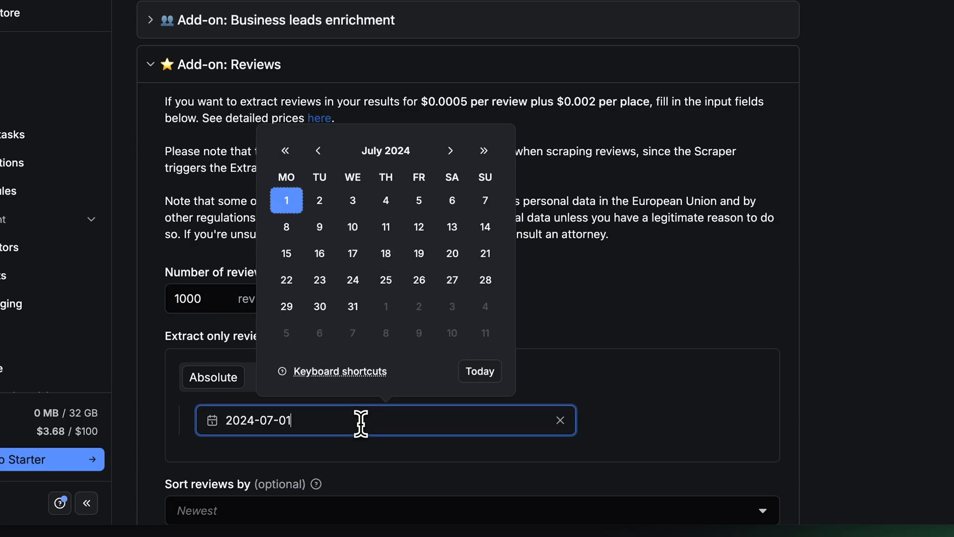
mouse_move(608, 338)
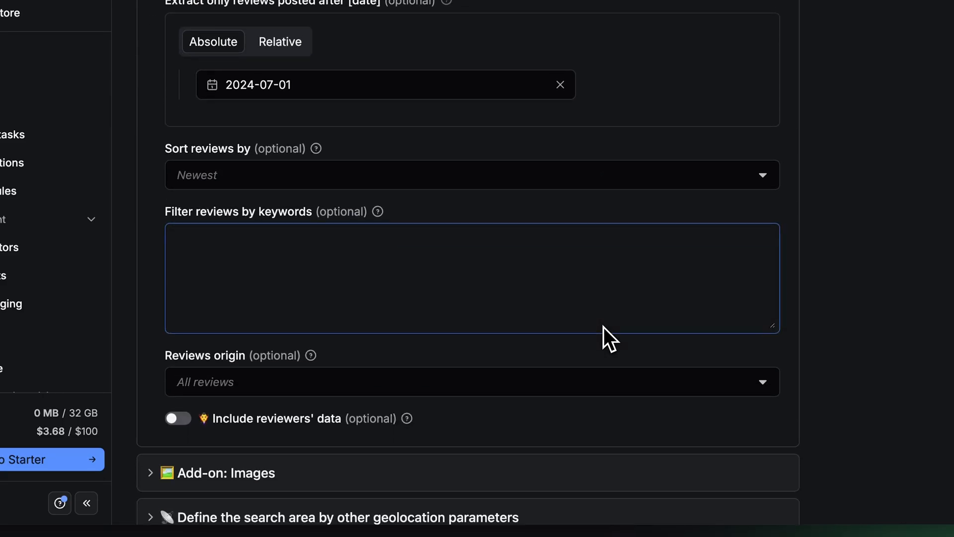
mouse_move(179, 418)
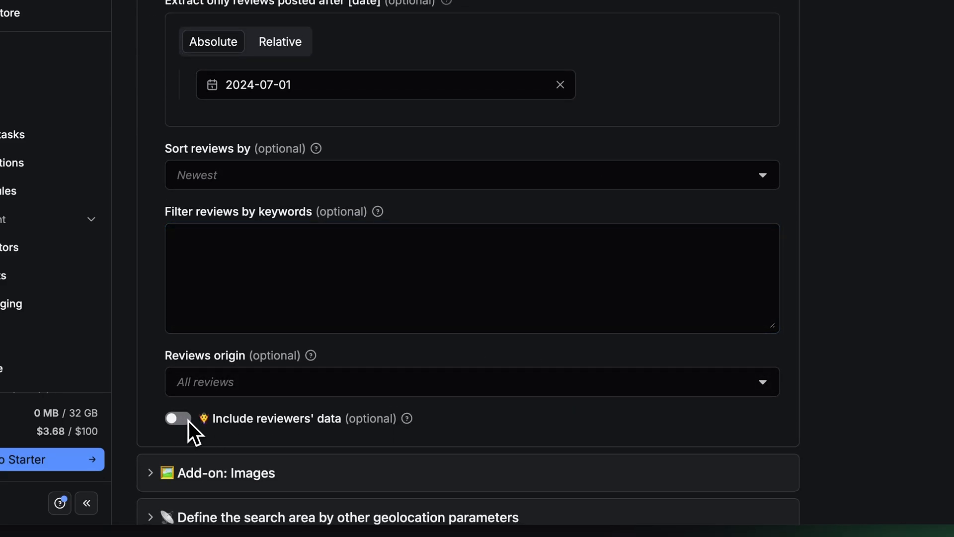
scroll("down", 3)
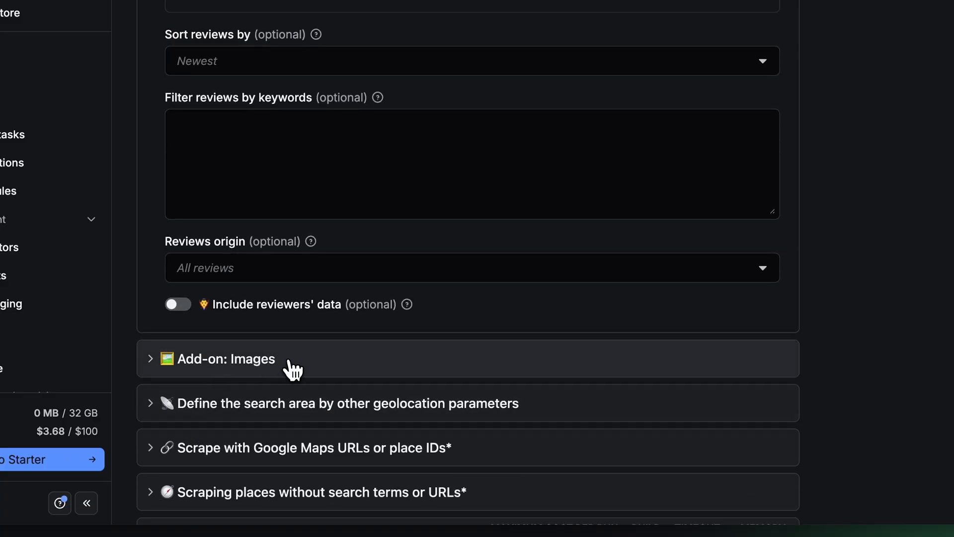
left_click(224, 358)
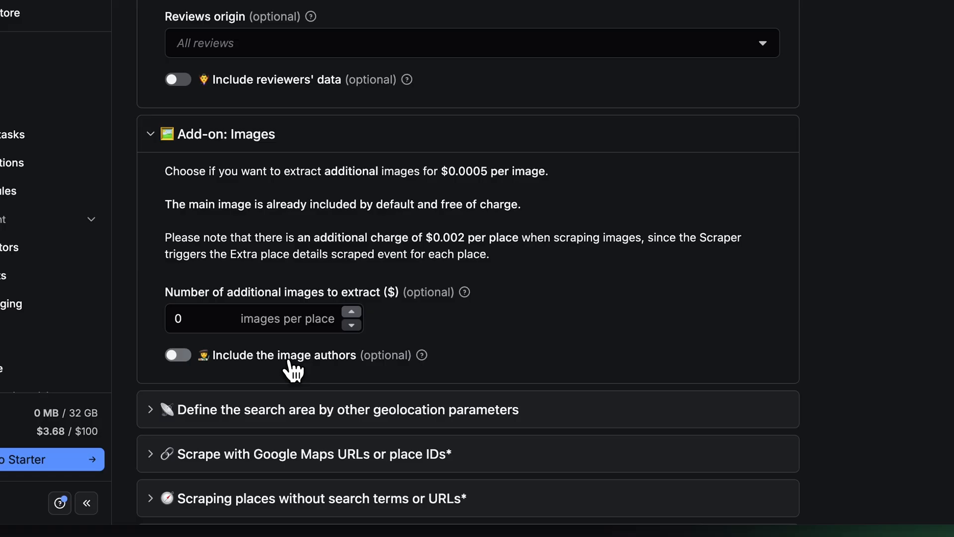
left_click(231, 318)
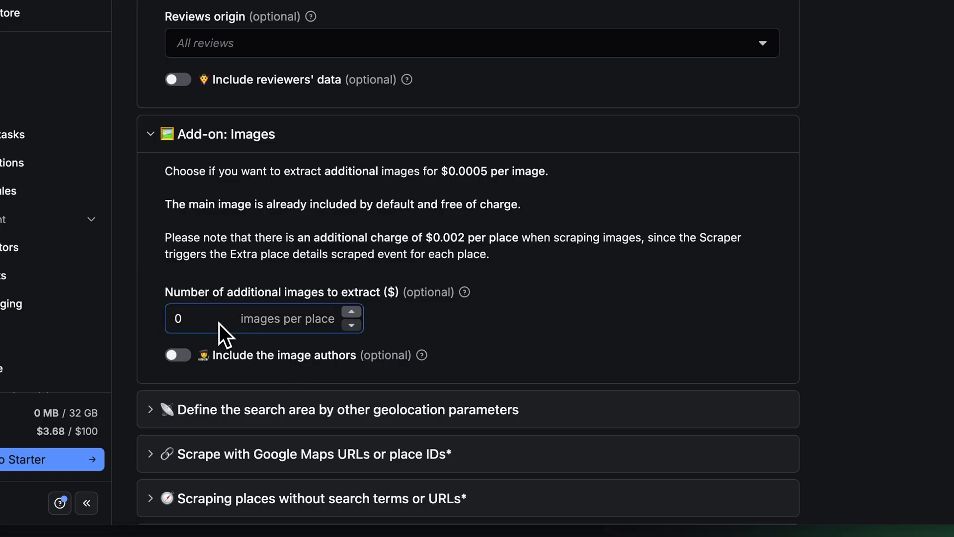
scroll("down", 3)
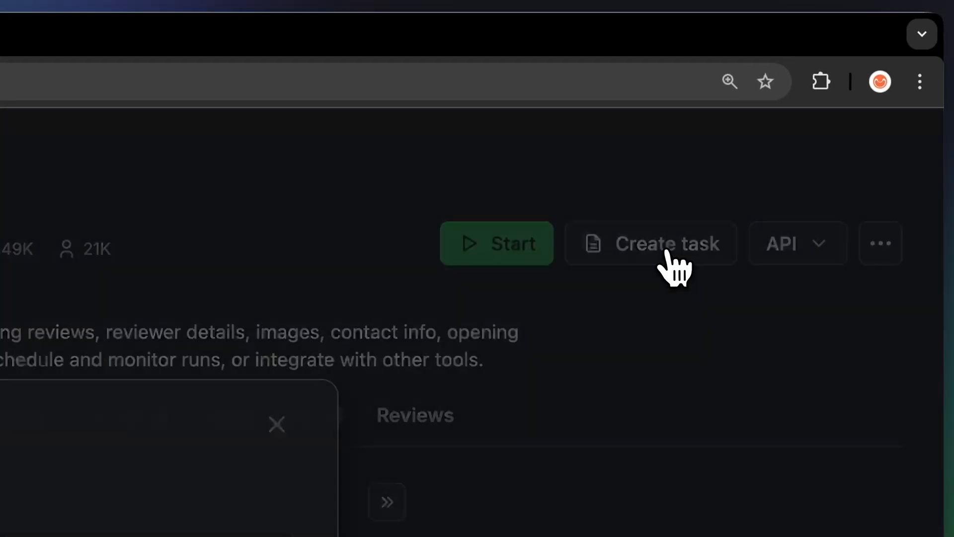
Create the task 'Google Maps Scraper (Task)' with input copied from the Input tab
left_click(667, 244)
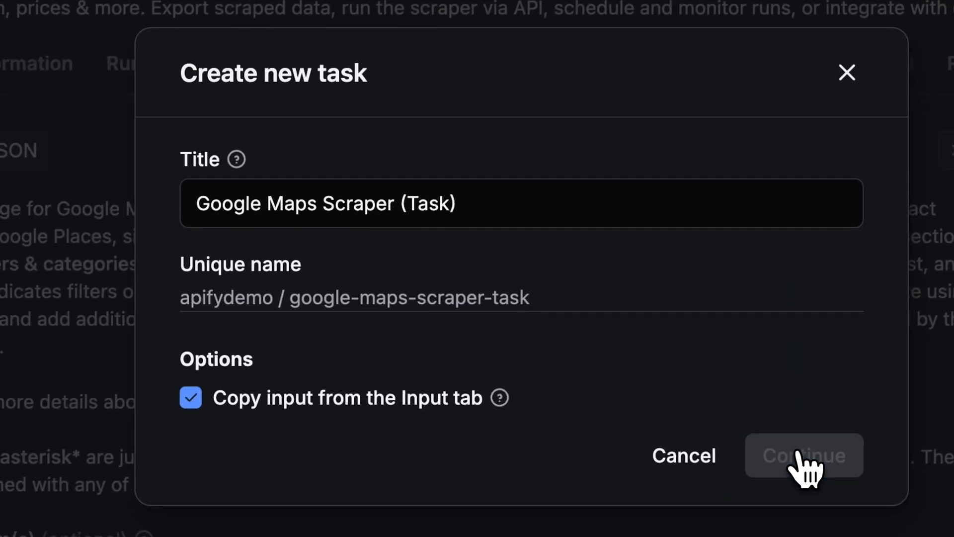
left_click(804, 455)
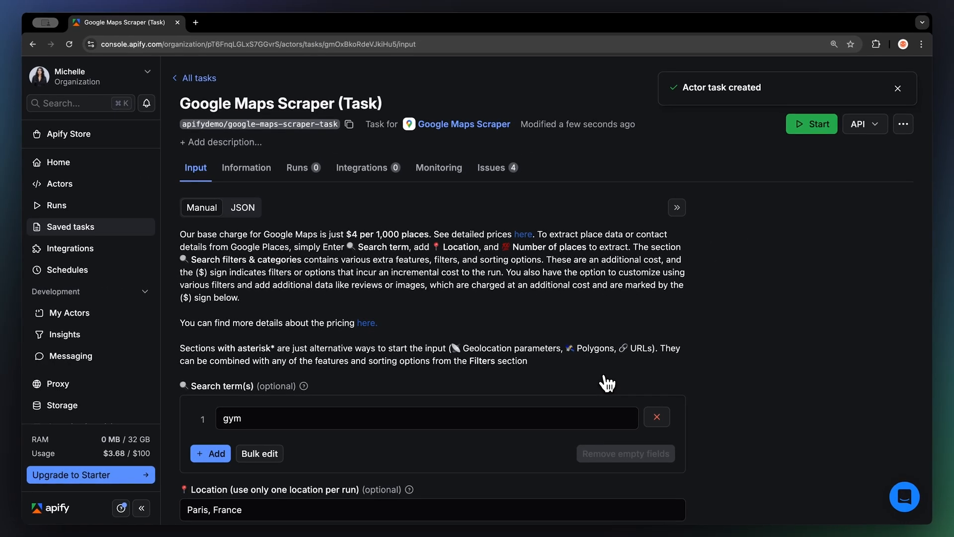
scroll("down", 3)
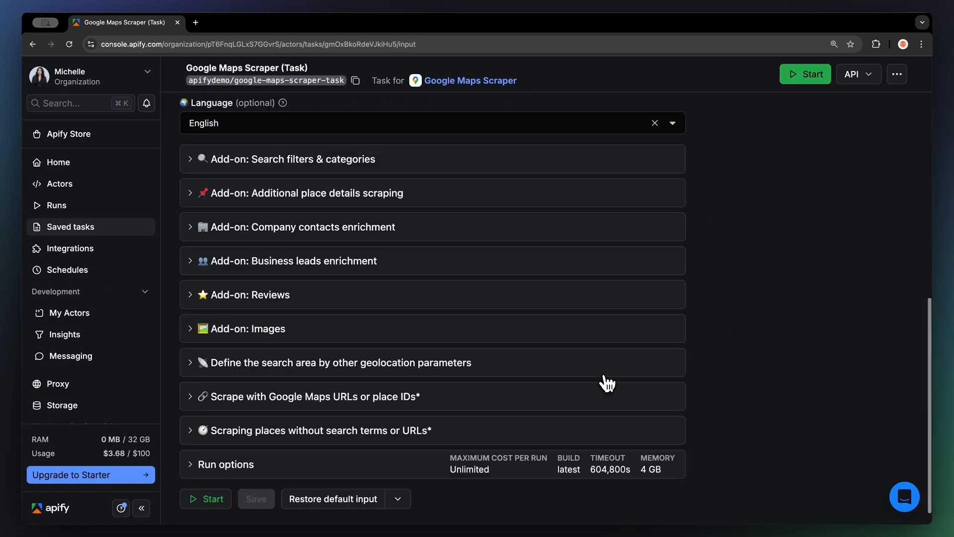
Start the task run, watch its log, and view the scraped gym results
left_click(805, 74)
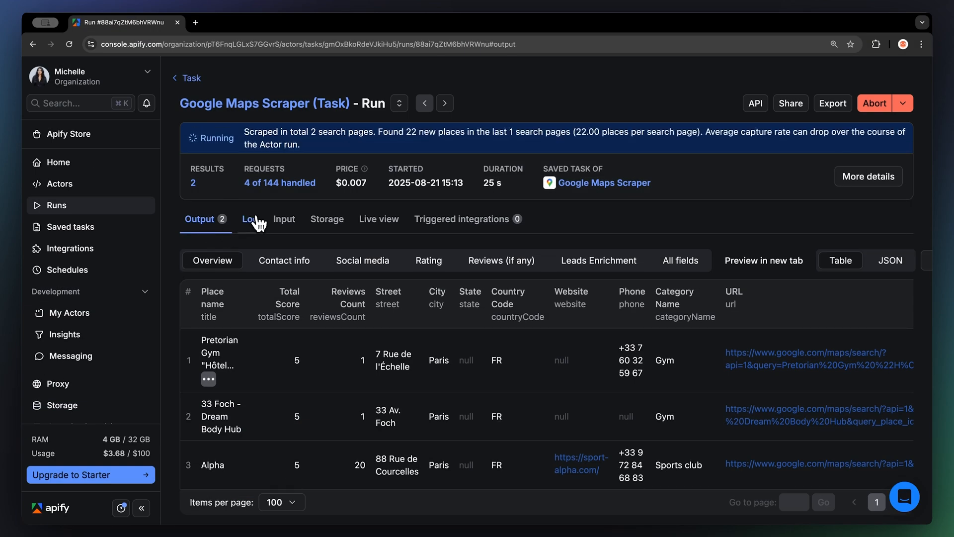
left_click(249, 219)
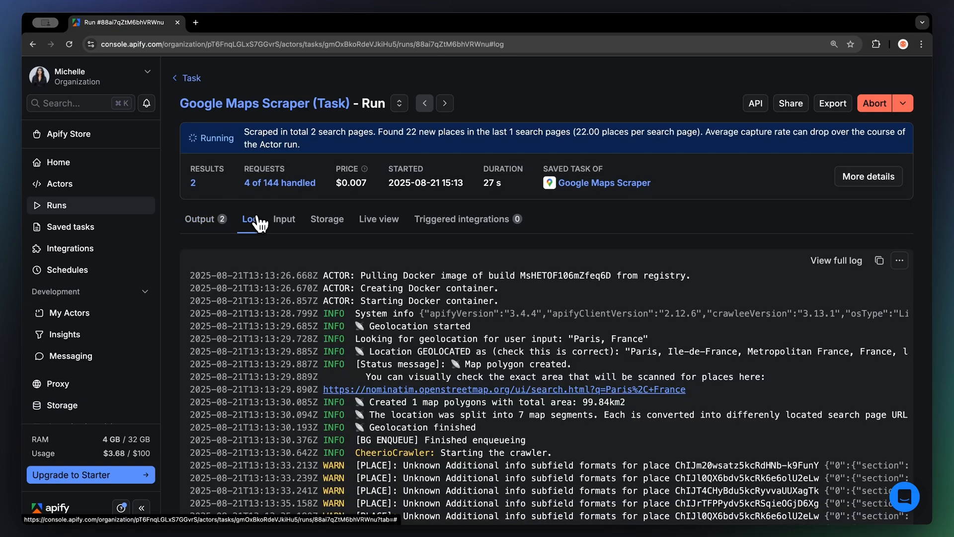
left_click(199, 219)
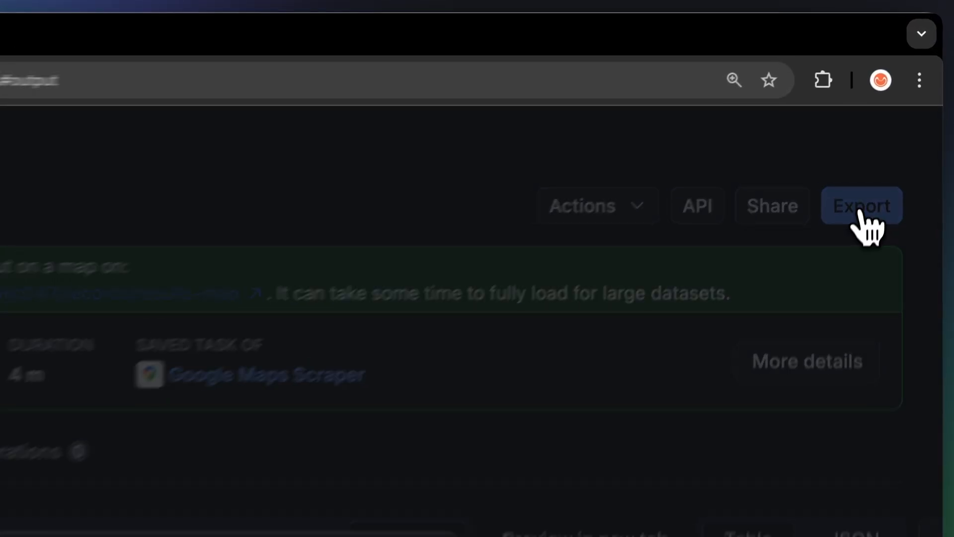
Choose JSON export with fields including openingHours, reviewsDistribution and popularTimesHistogram
left_click(861, 205)
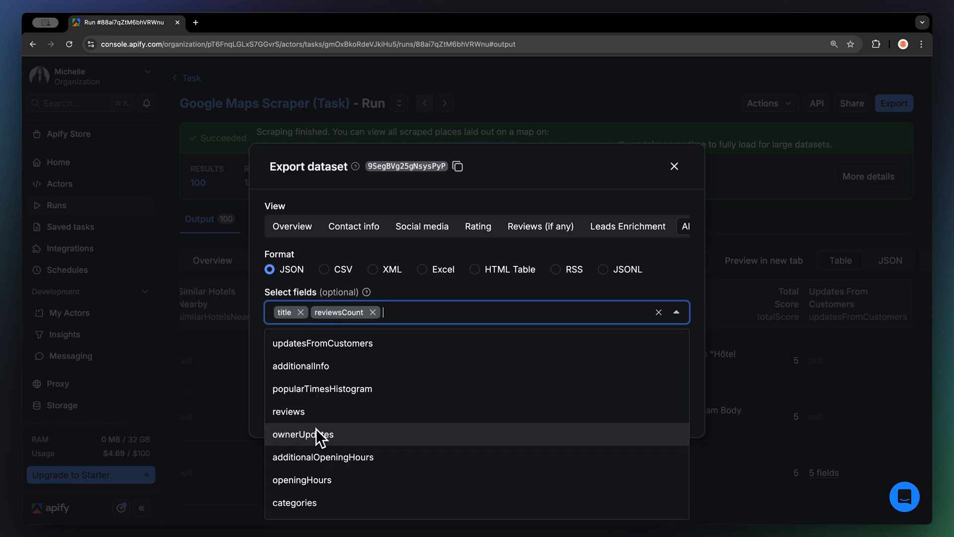
type("opening")
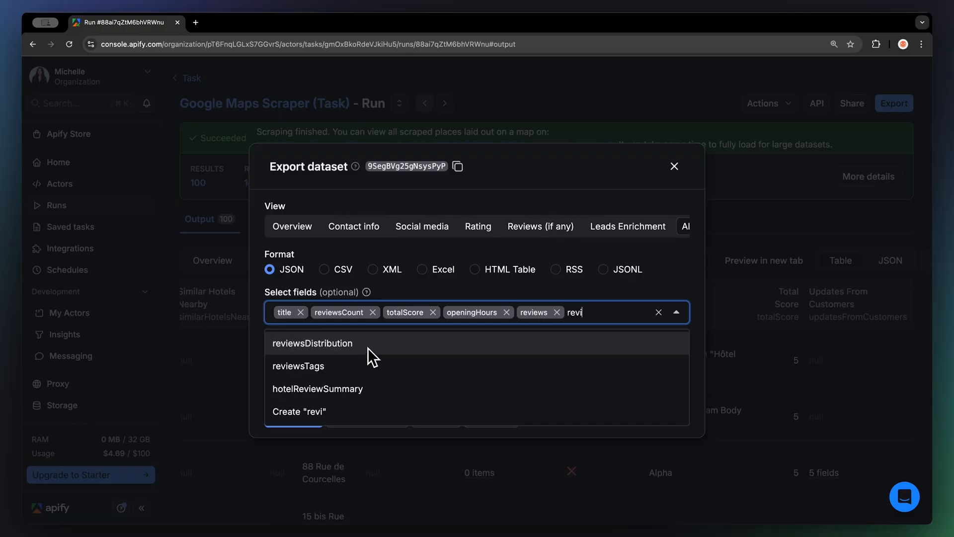
left_click(312, 343)
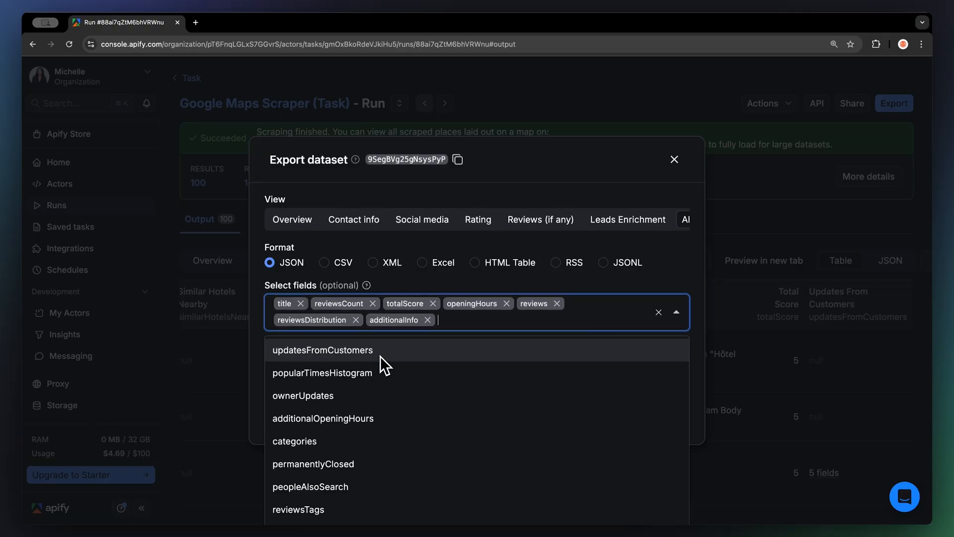
left_click(322, 372)
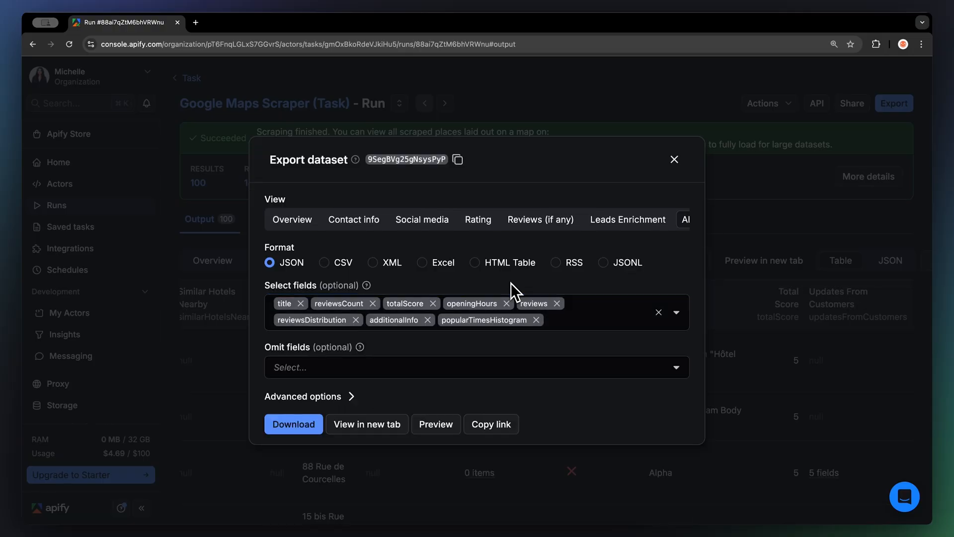
Limit the export to 20 items in Advanced options and download it
left_click(302, 397)
type("2")
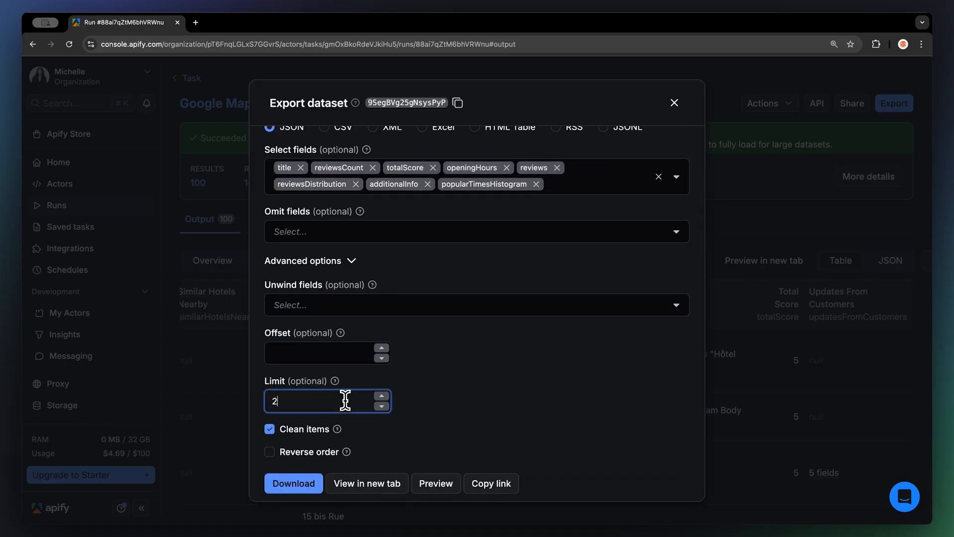
type("0")
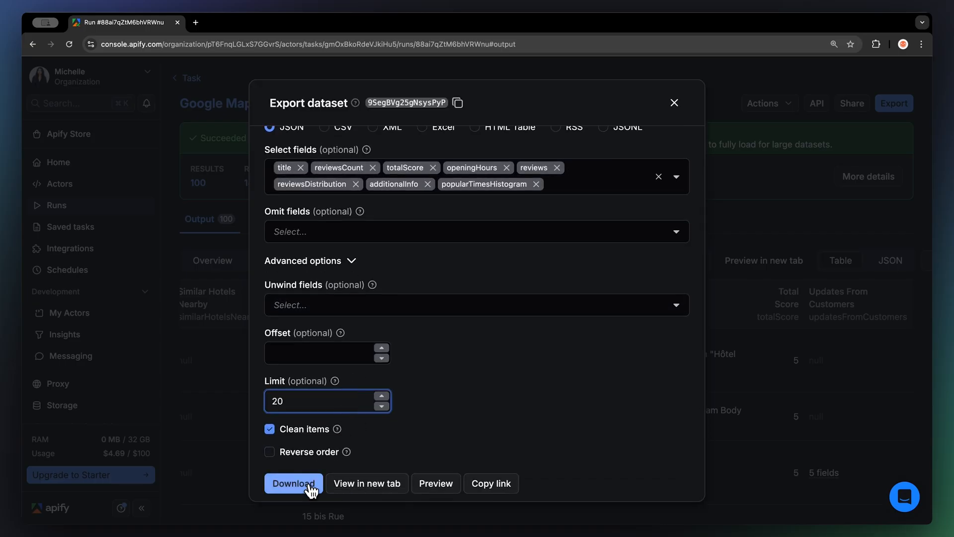
left_click(366, 483)
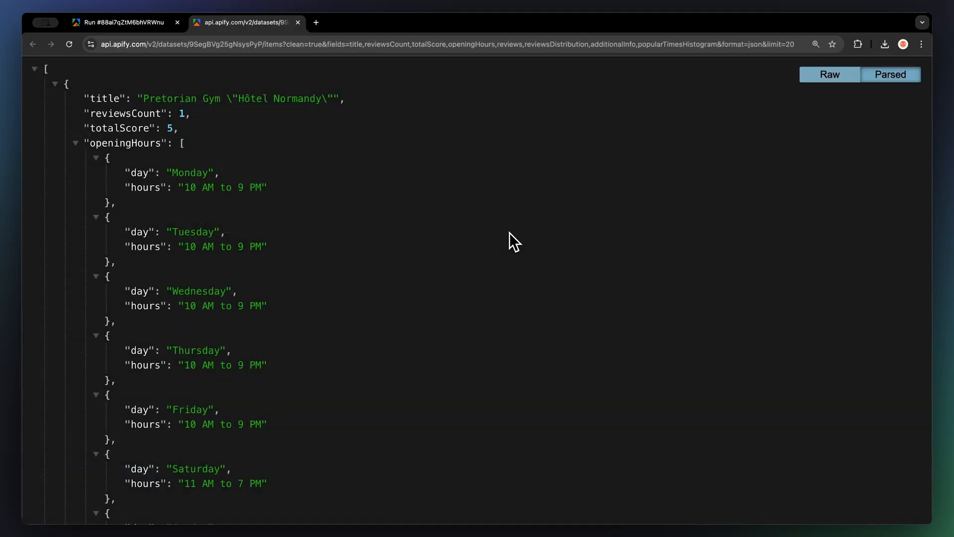
scroll("down", 3)
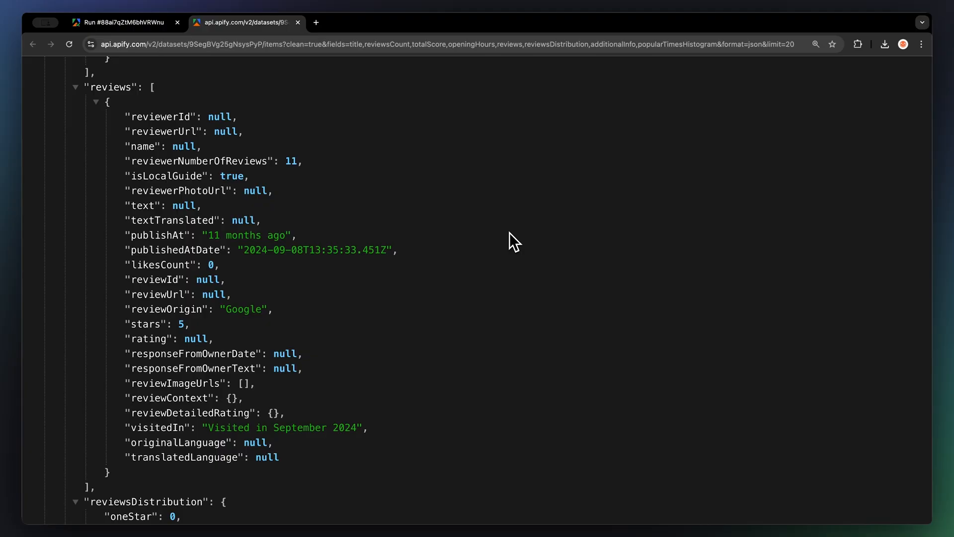
scroll("down", 3)
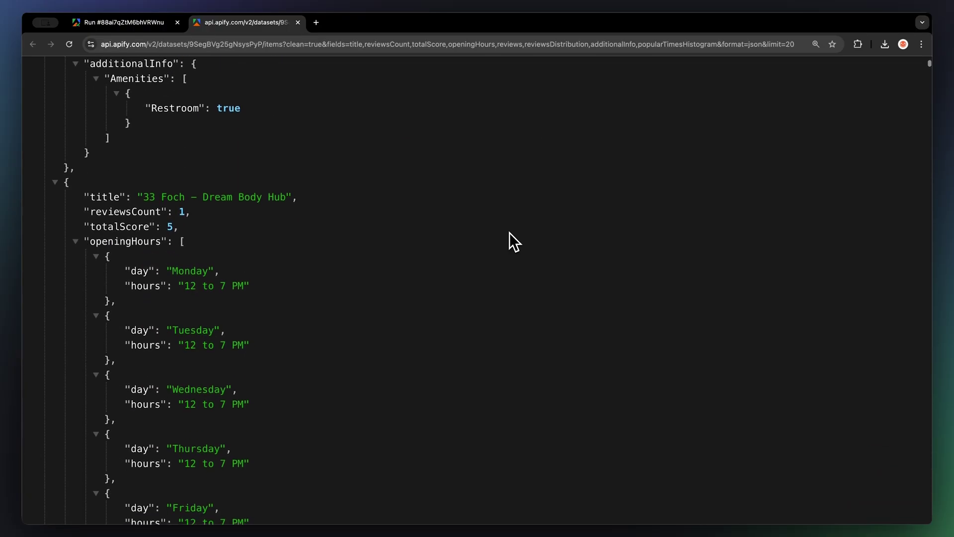
scroll("up", 3)
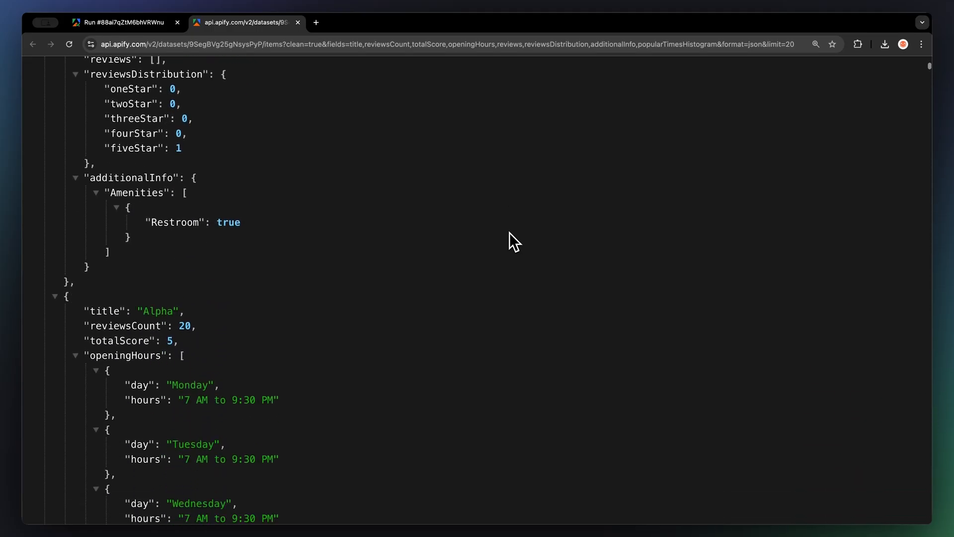
scroll("down", 3)
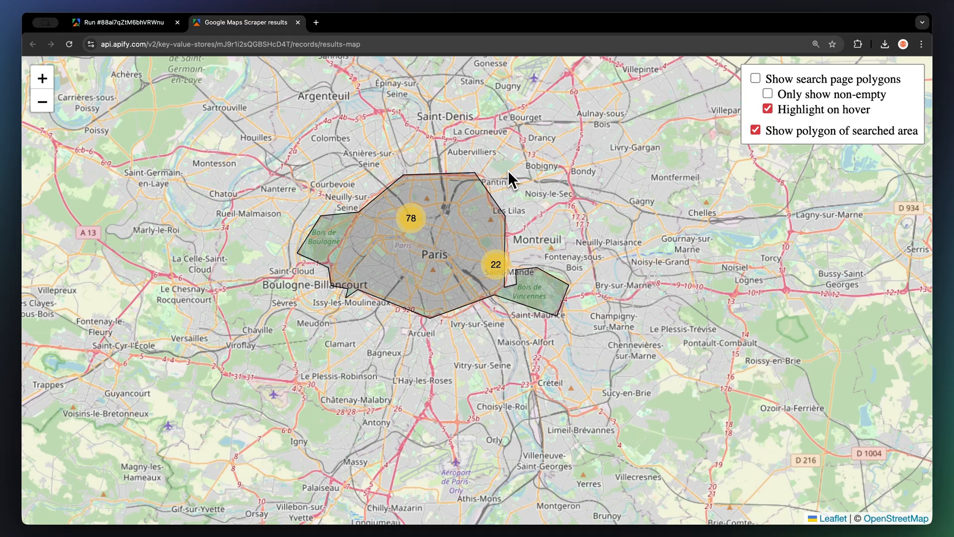
mouse_move(515, 185)
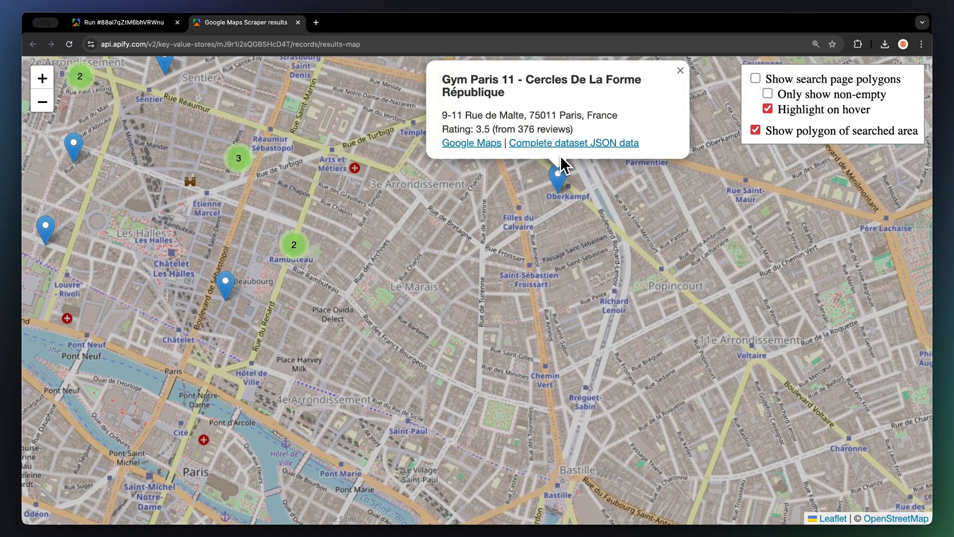
Close the Gym Paris 11 popup on the results map
left_click(680, 70)
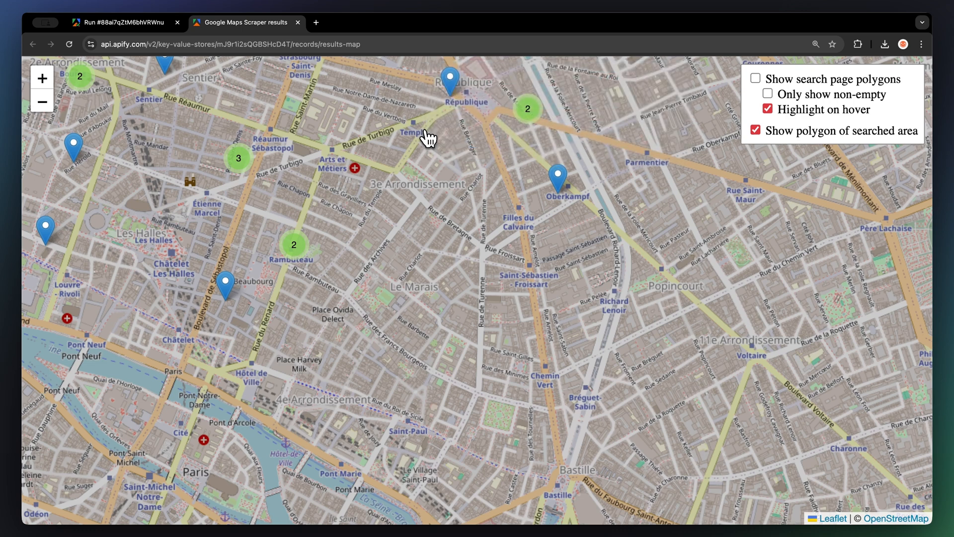
mouse_move(560, 198)
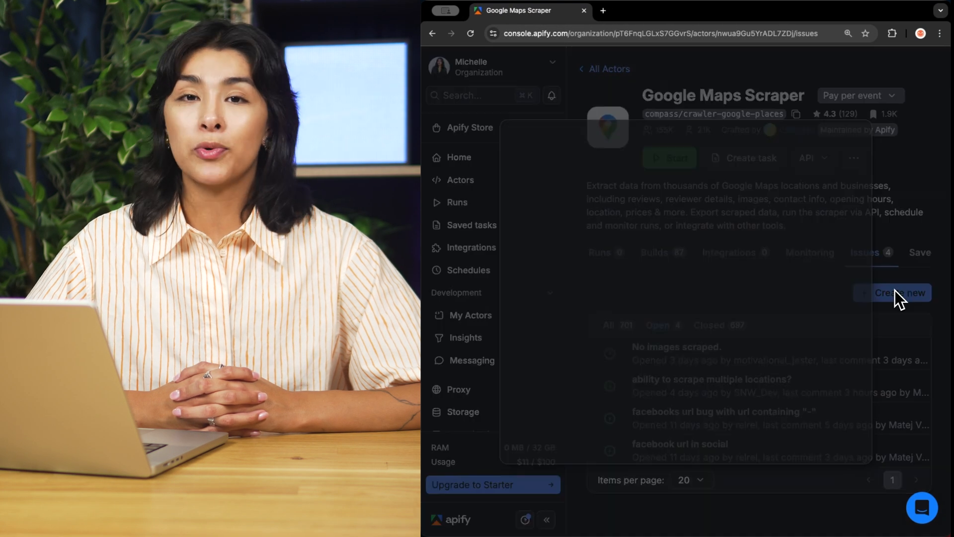
Choose Create new on the Google Maps Scraper Issues tab to open the Create issue form
left_click(902, 293)
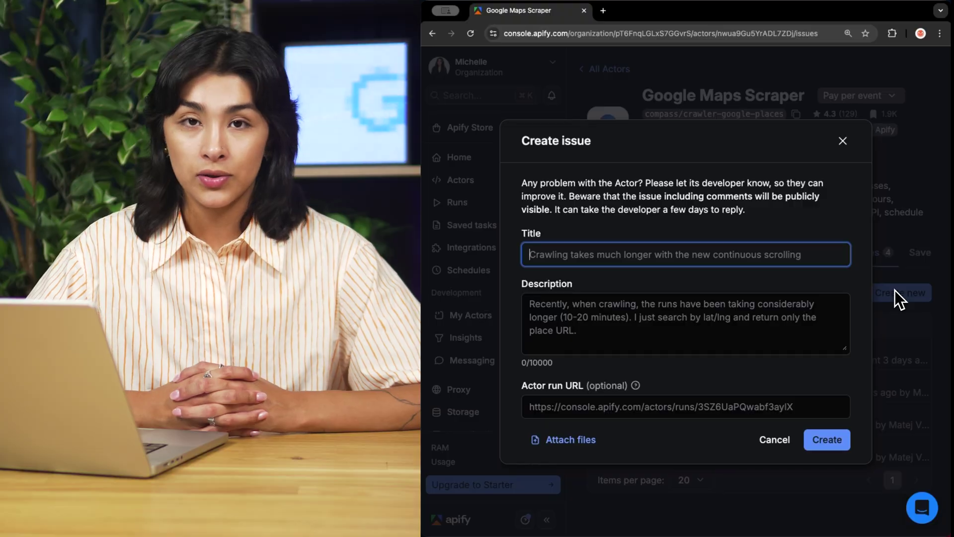